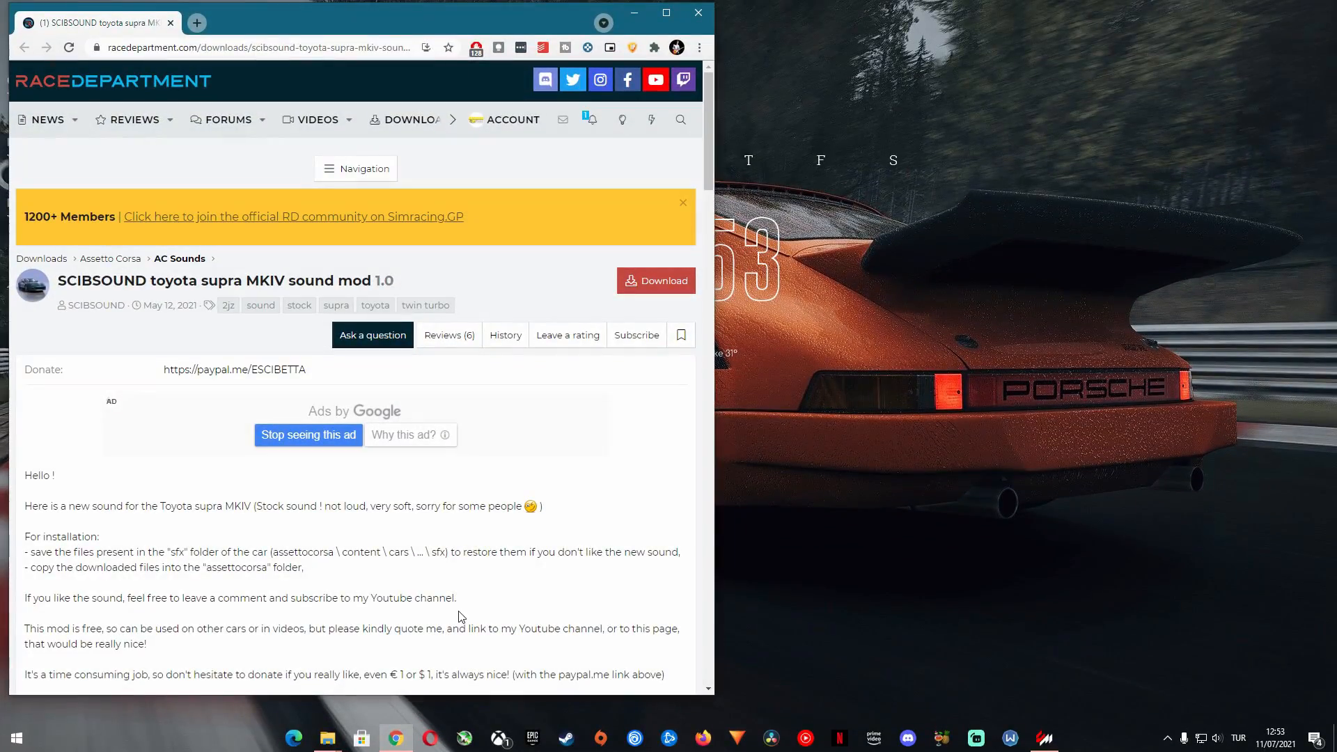
mouse_move(538, 299)
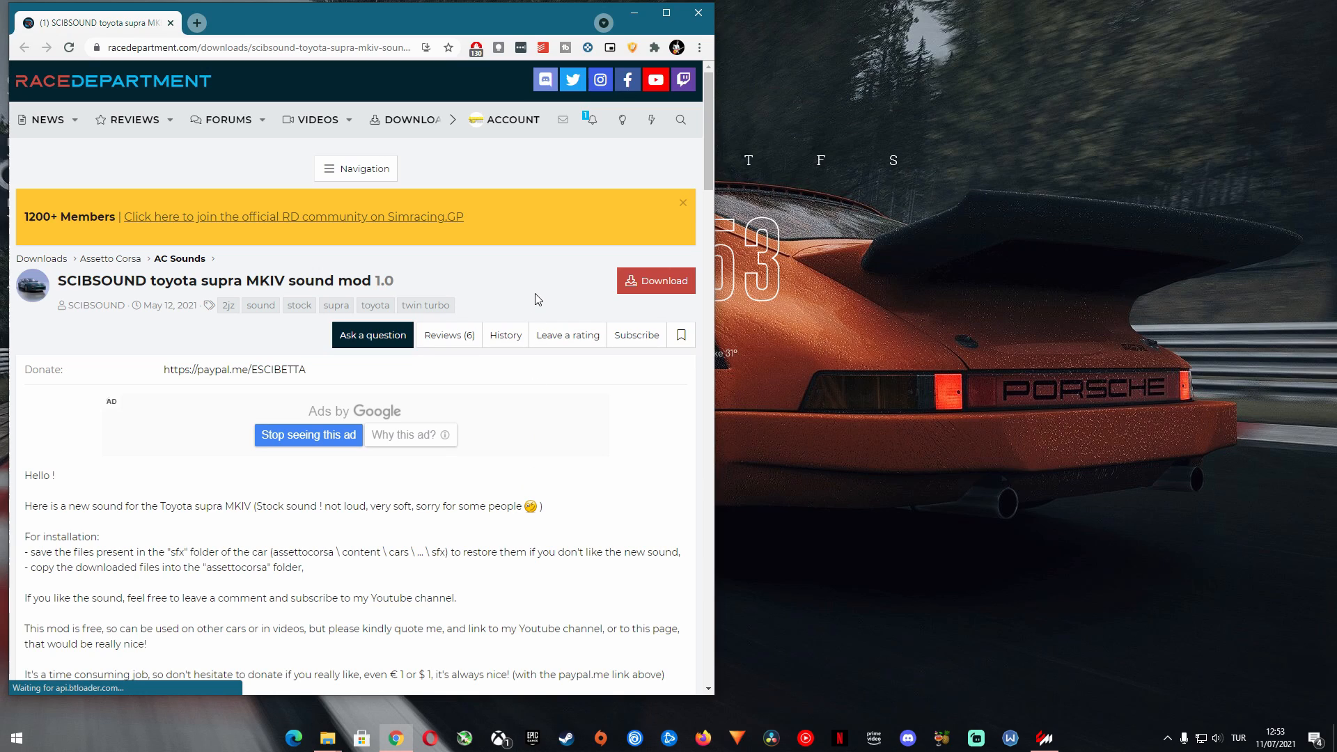
Start downloading the SCIBSOUND Toyota Supra MKIV sound mod and bring up File Explorer
left_click_drag(271, 280, 396, 281)
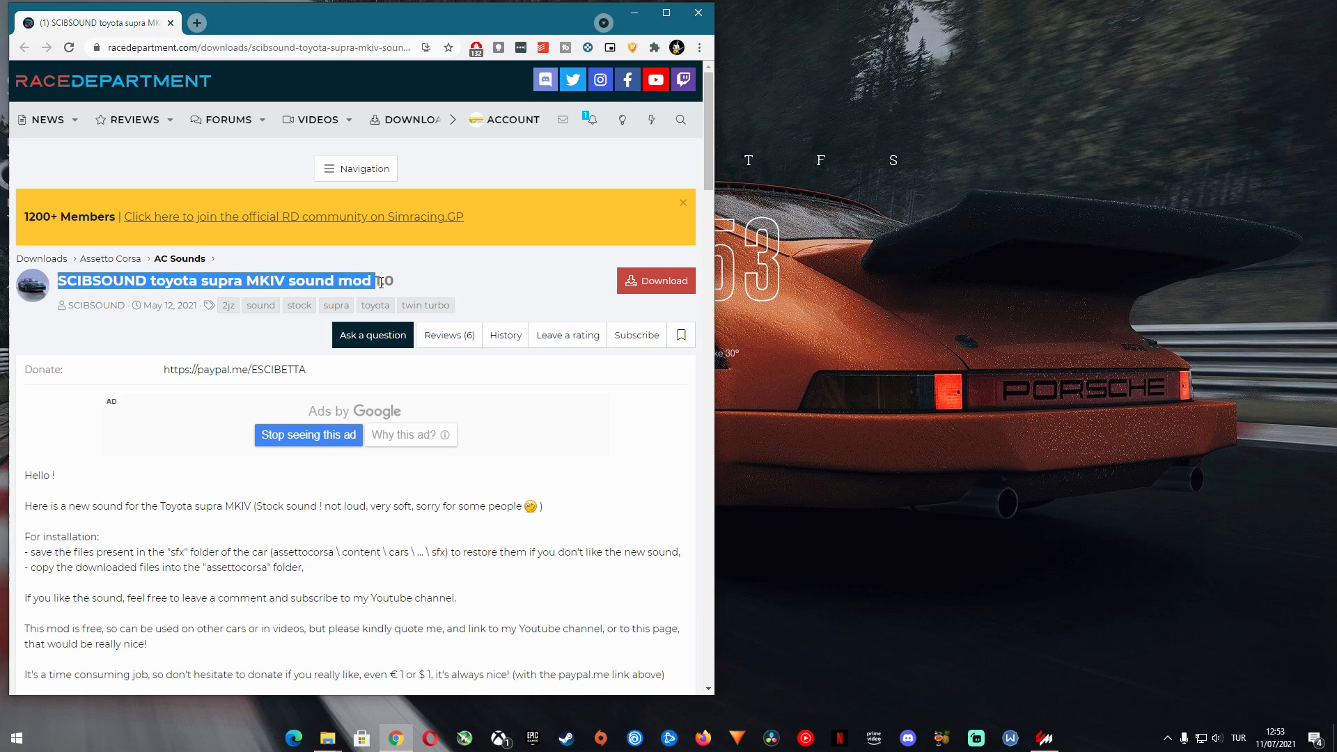
left_click(656, 281)
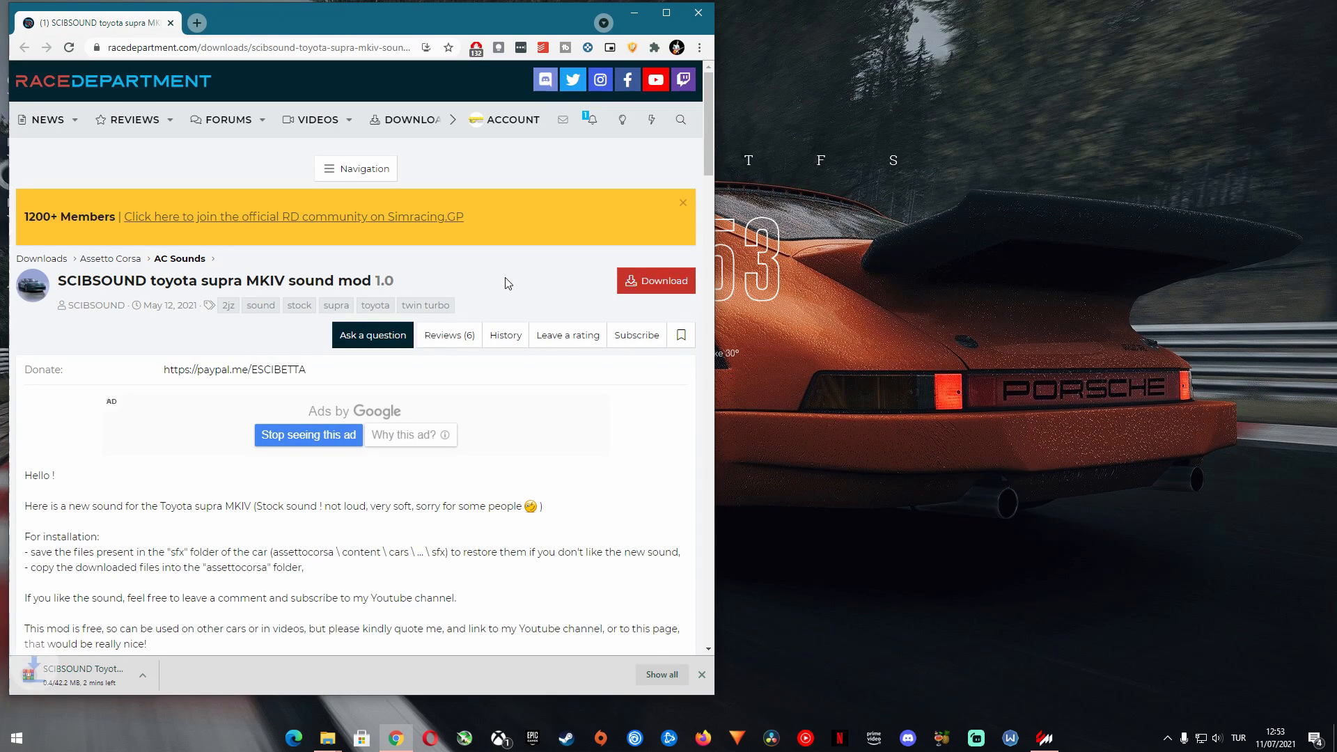
mouse_move(741, 482)
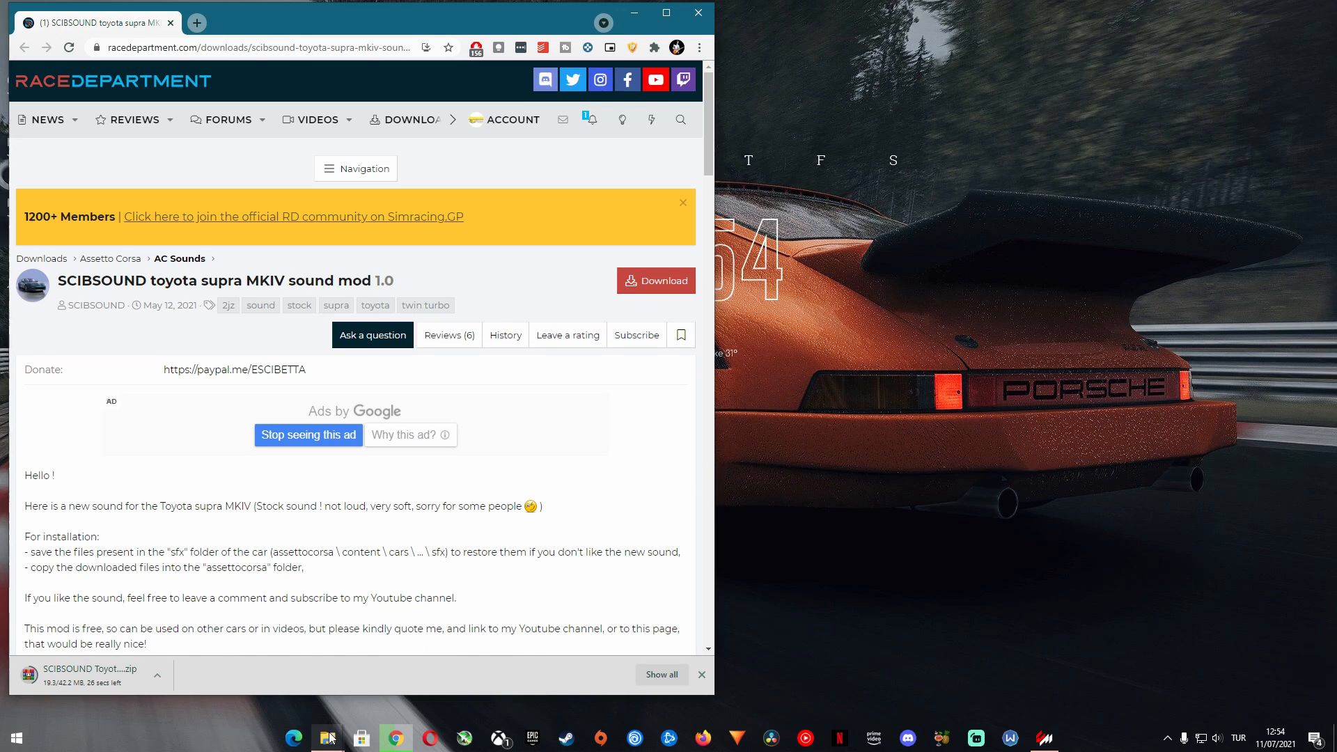
left_click(327, 738)
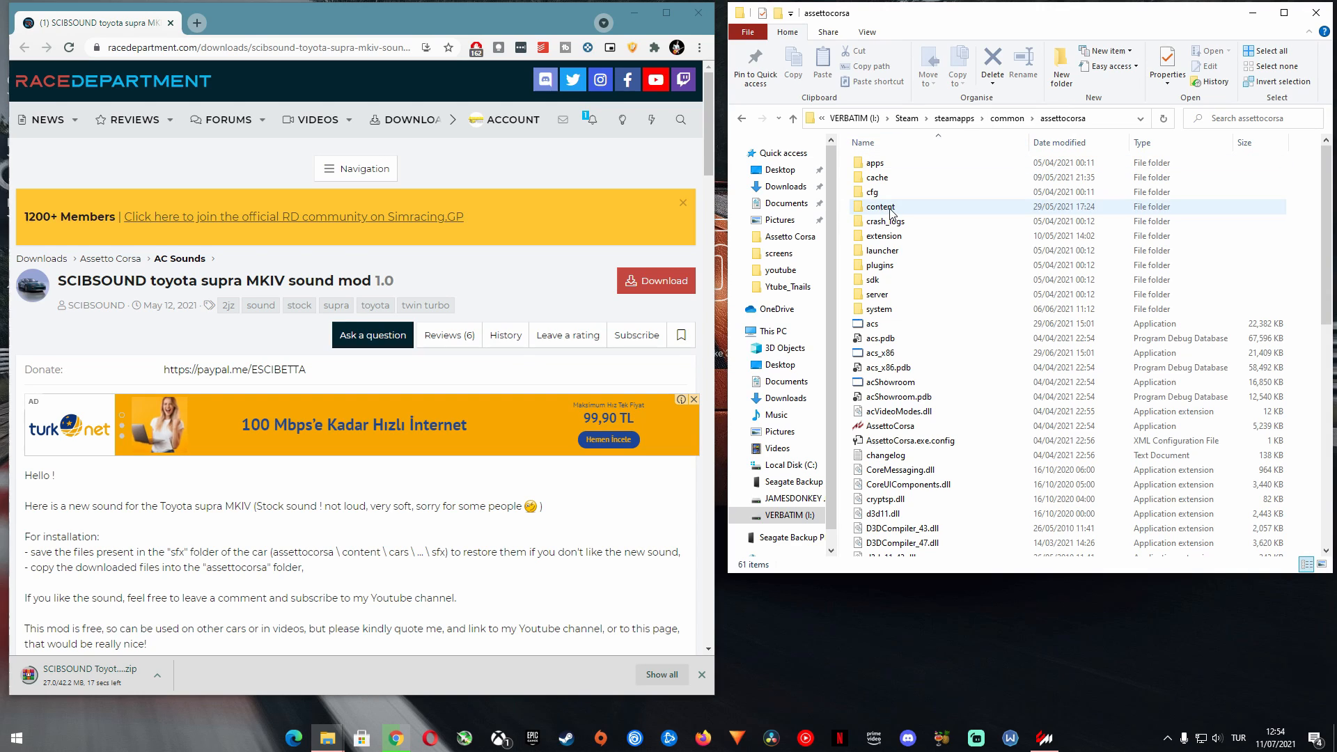
Go into the Assetto Corsa content folder, then its cars subfolder
double_click(880, 206)
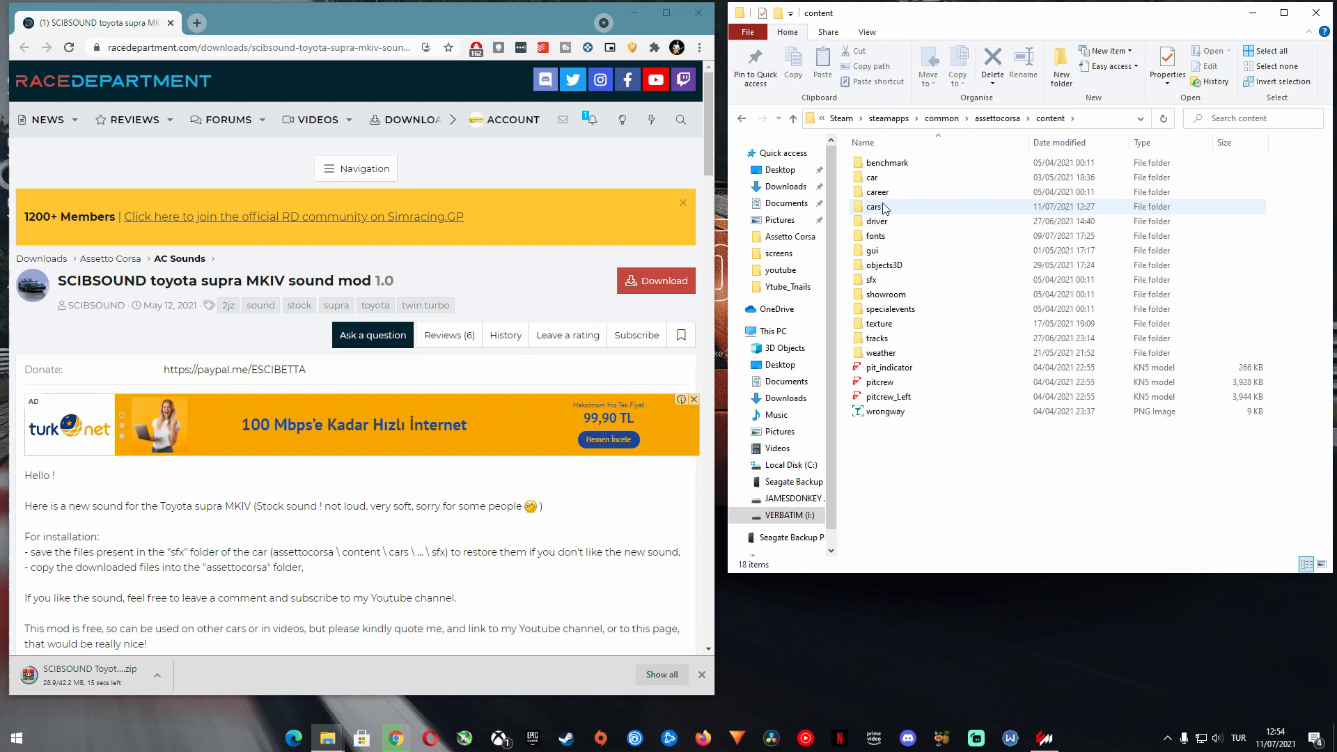
double_click(870, 207)
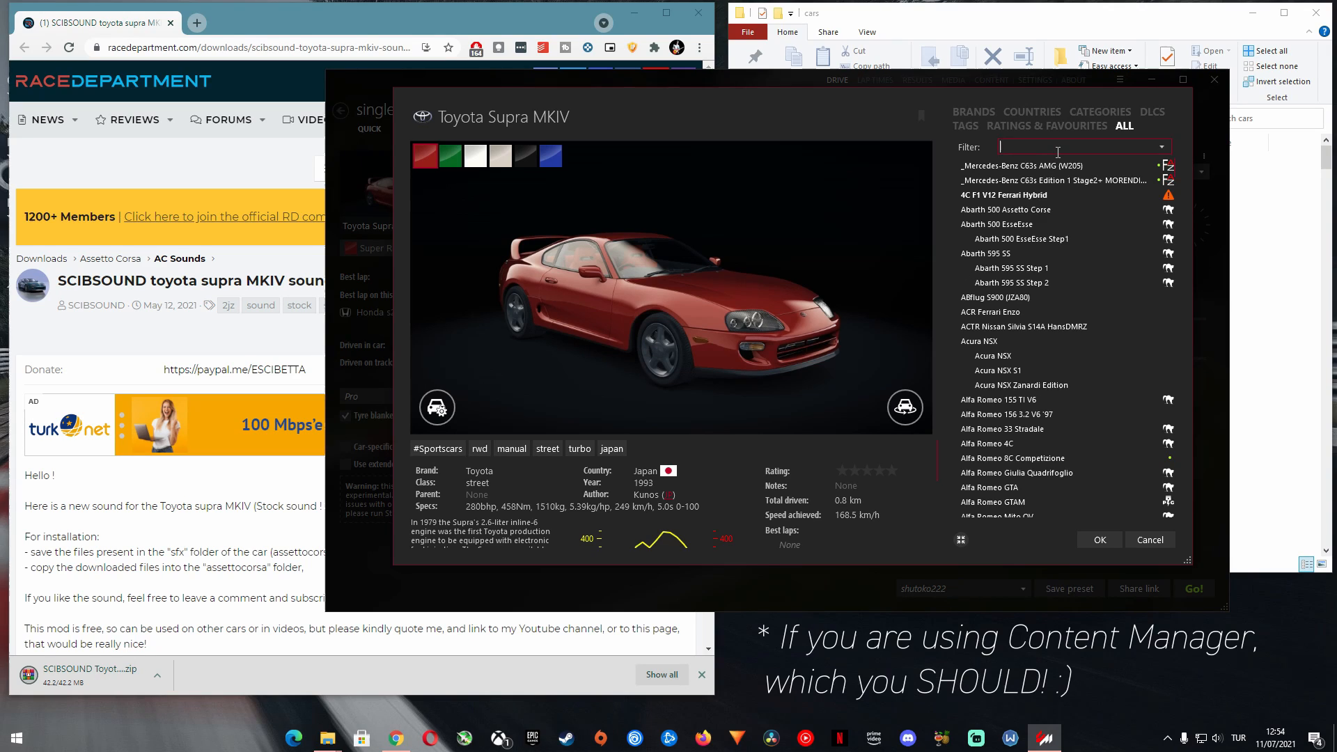
Filter Content Manager for 'supra' and open the Toyota Supra MKIV car folder
type("supra")
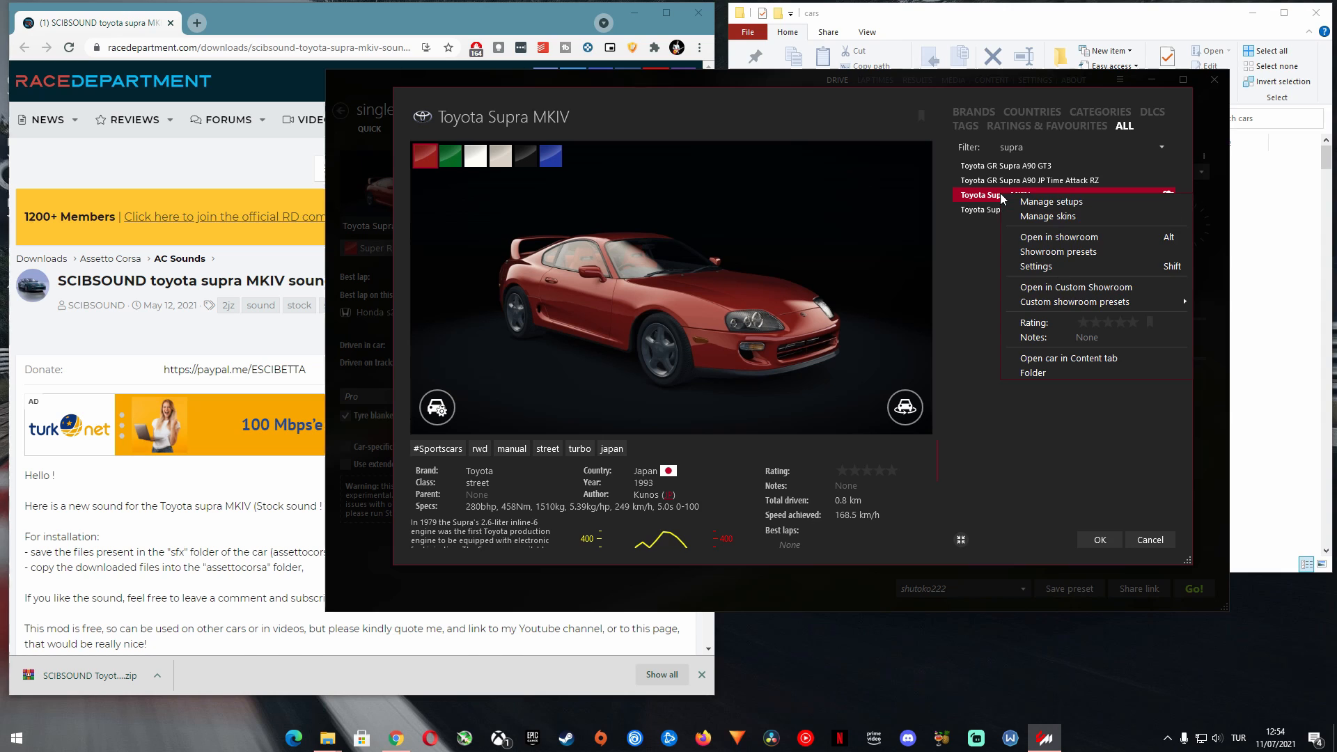
mouse_move(1048, 313)
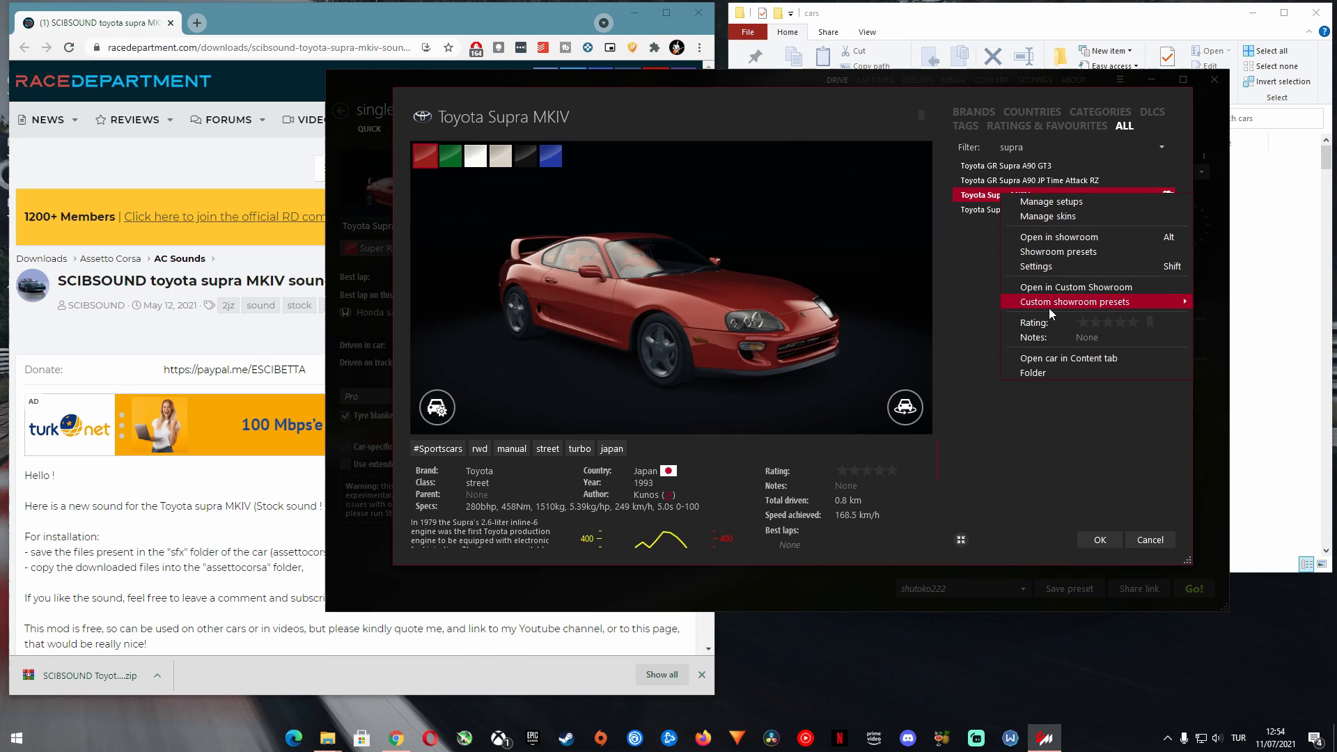
mouse_move(1068, 375)
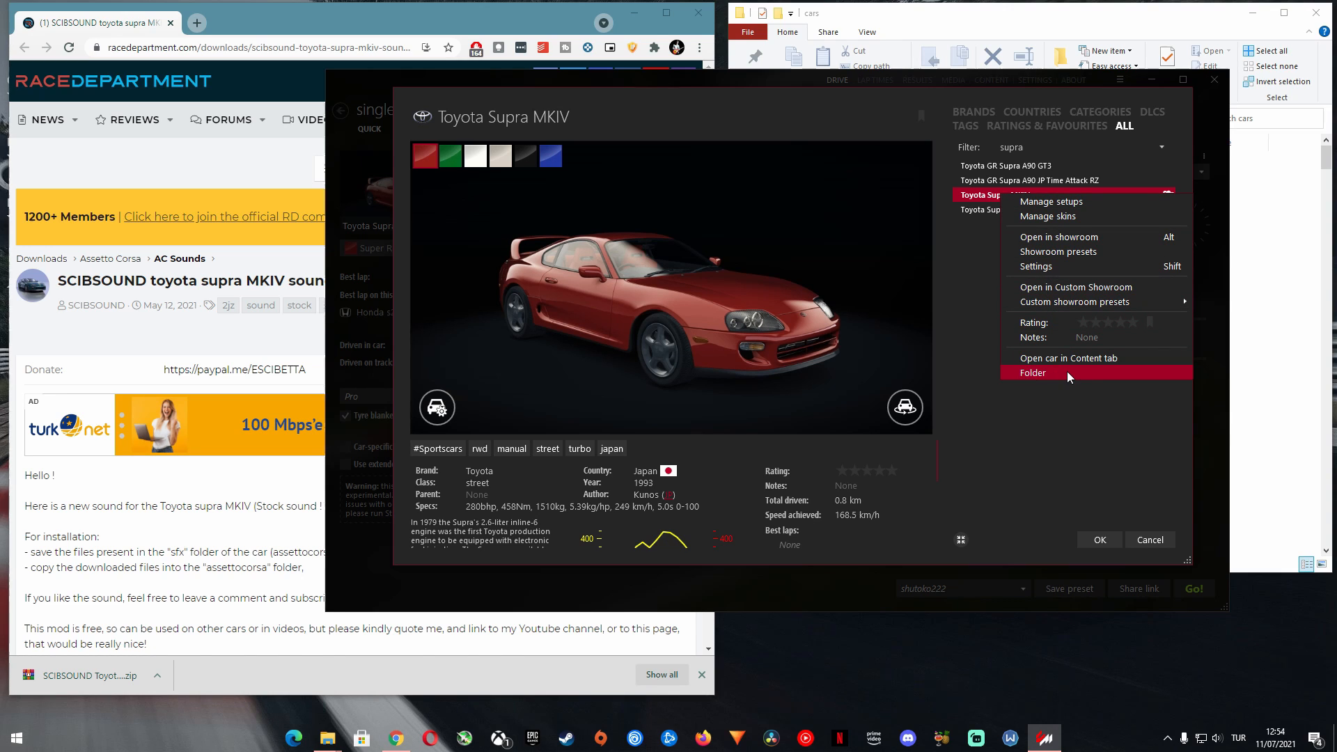
left_click(1033, 373)
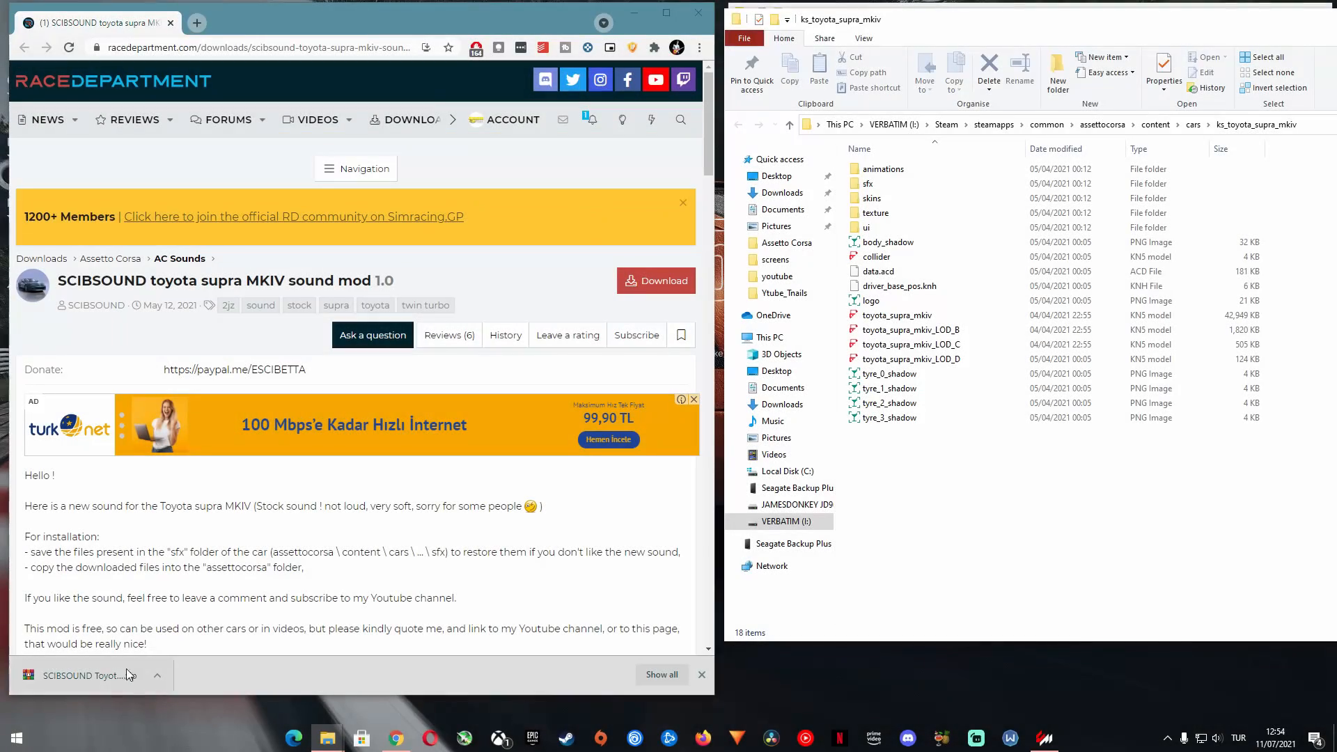
Open the mod zip in WinRAR, dismiss the nag, and browse to content/cars/ks_toyota_supra_mkiv/sfx
left_click(76, 675)
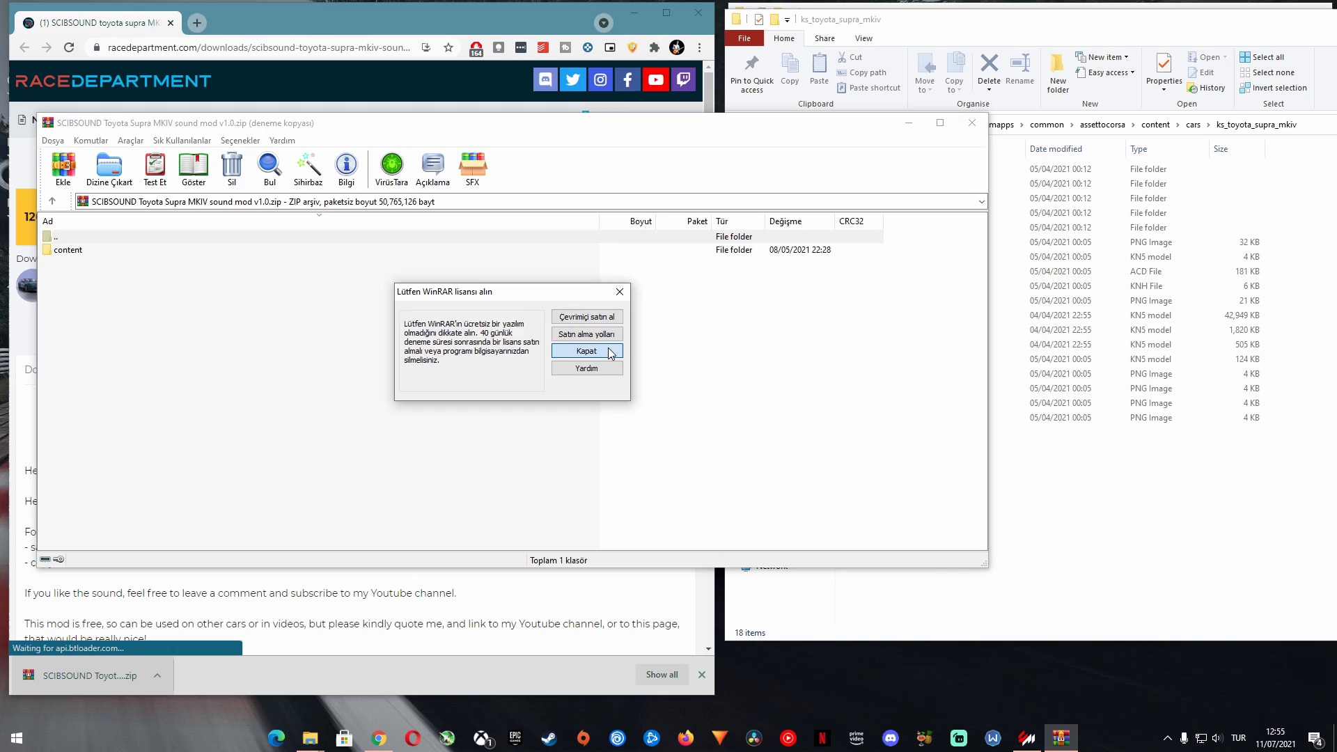
left_click(587, 351)
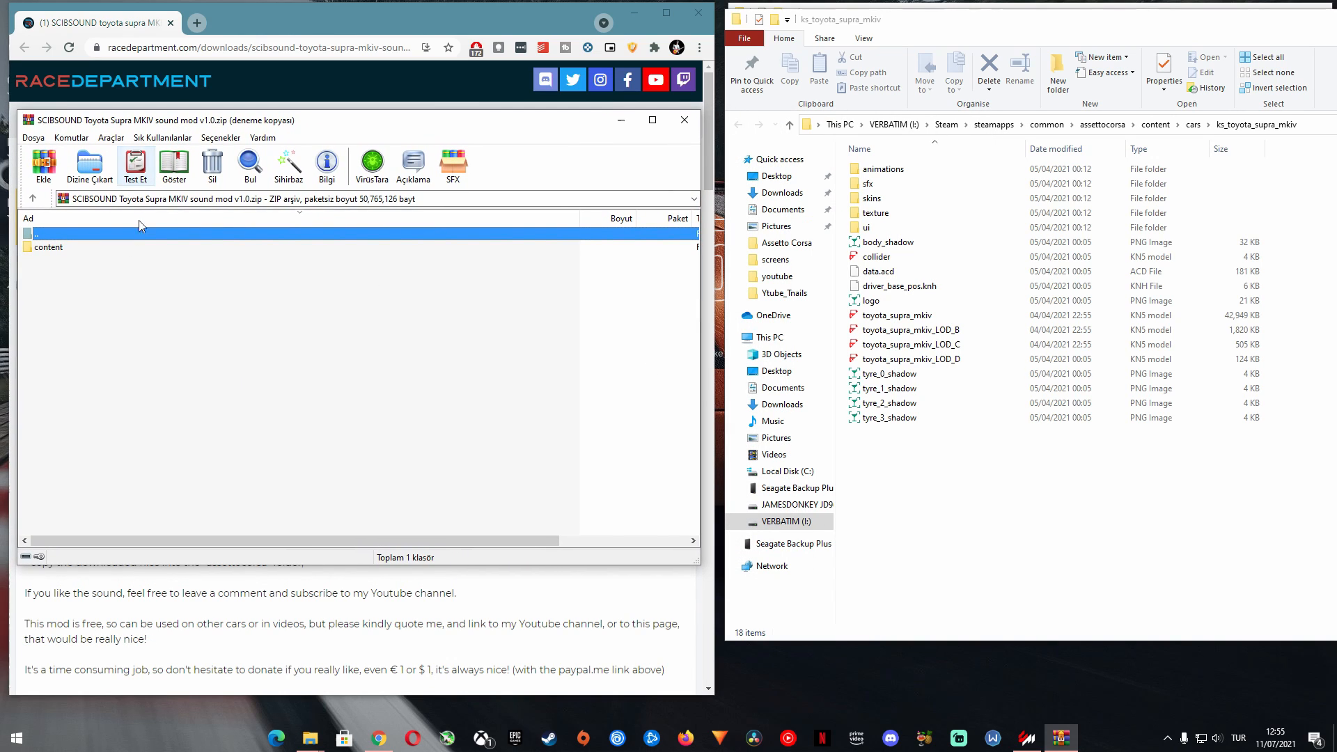
double_click(45, 247)
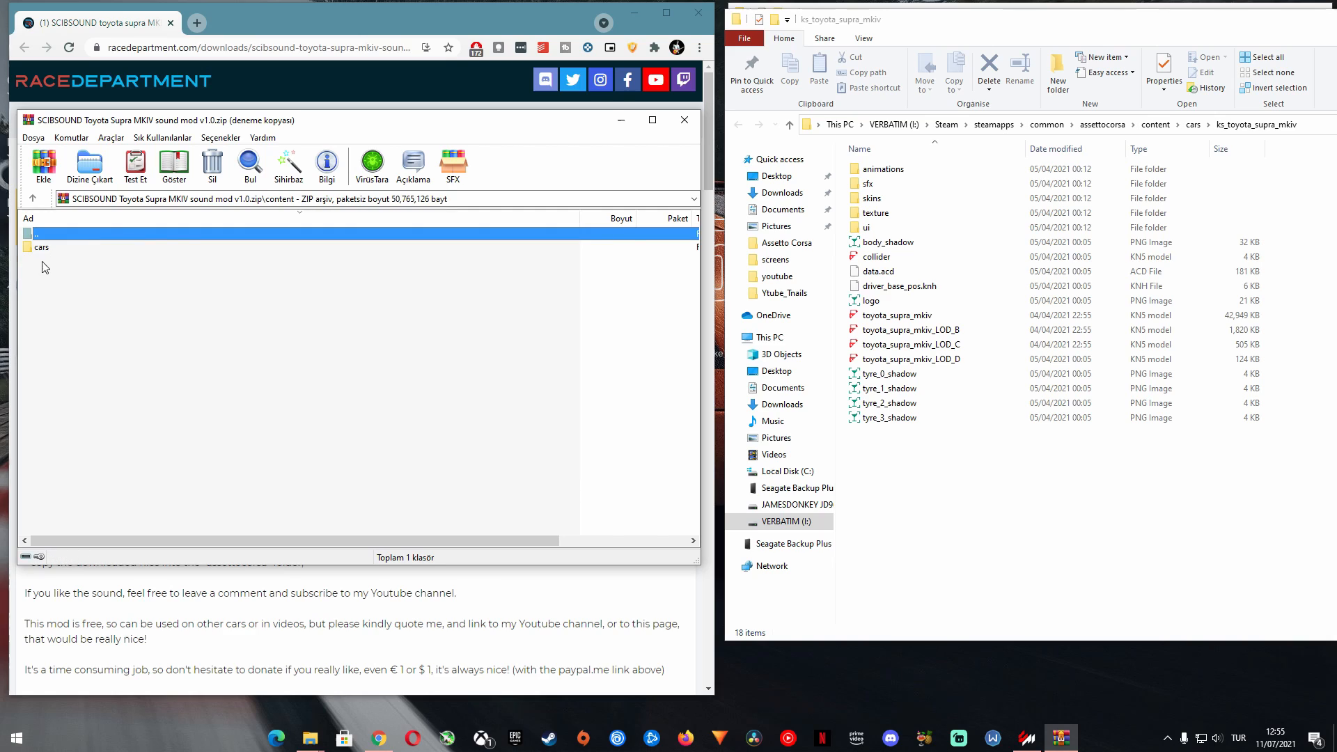
double_click(40, 247)
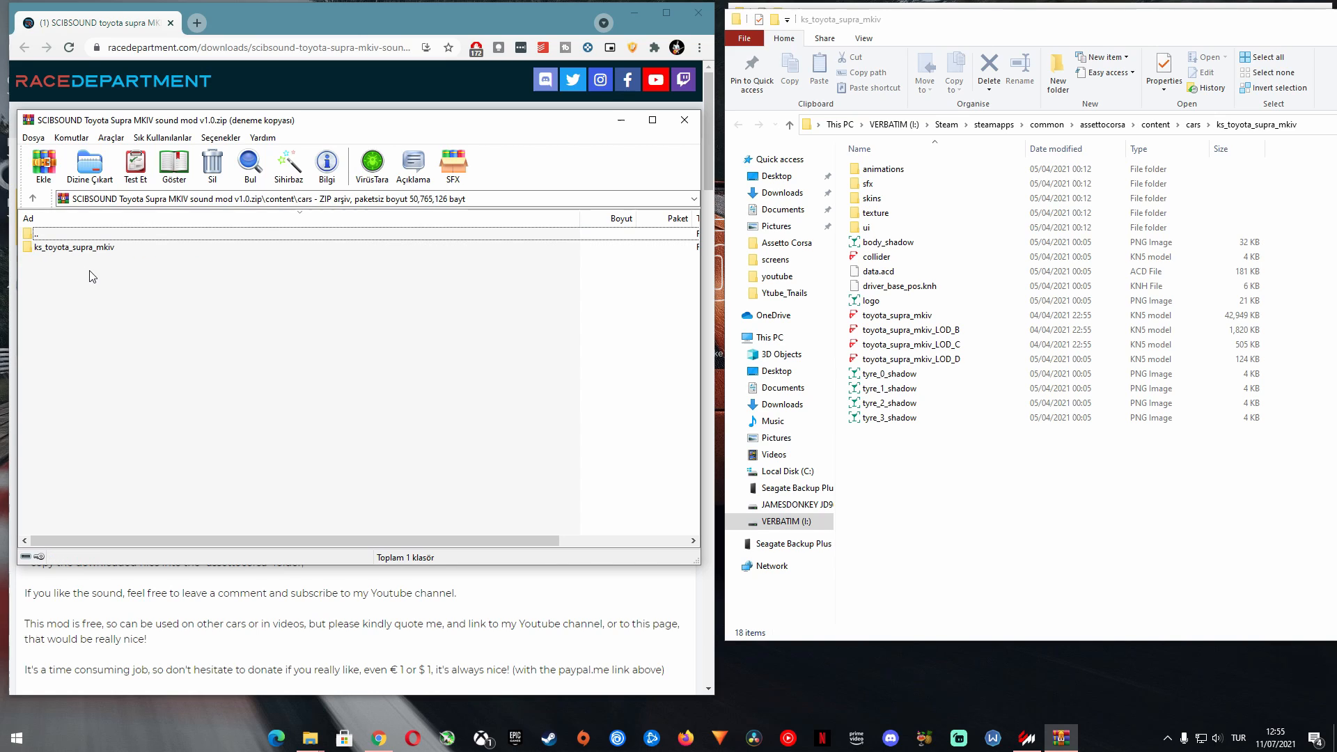
double_click(74, 247)
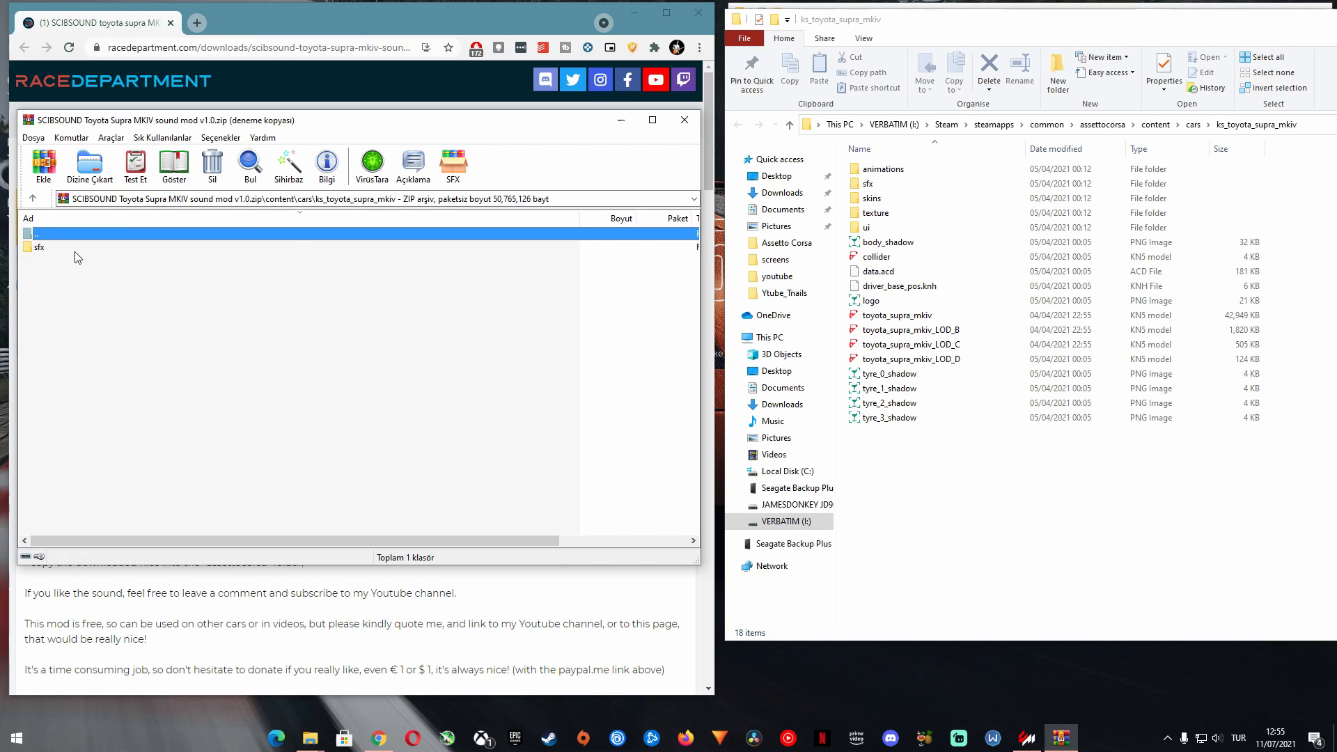
left_click(39, 247)
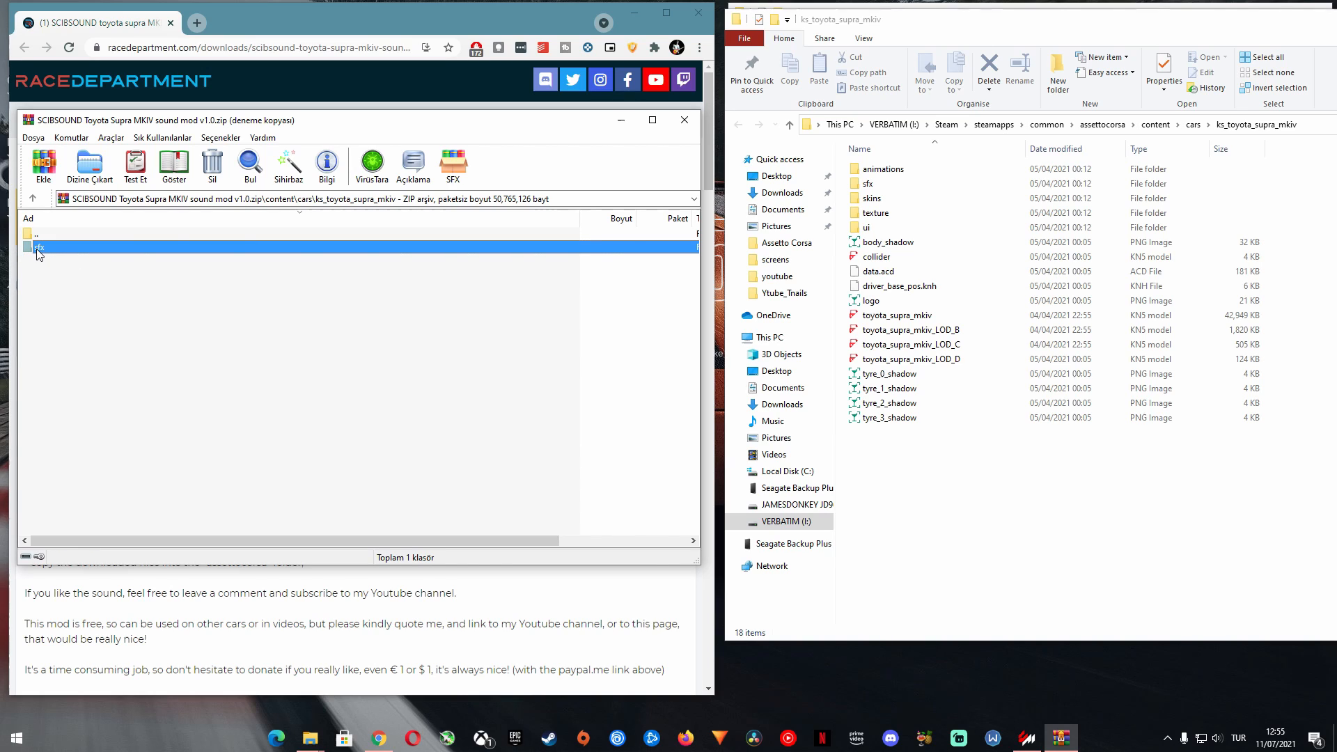
double_click(38, 248)
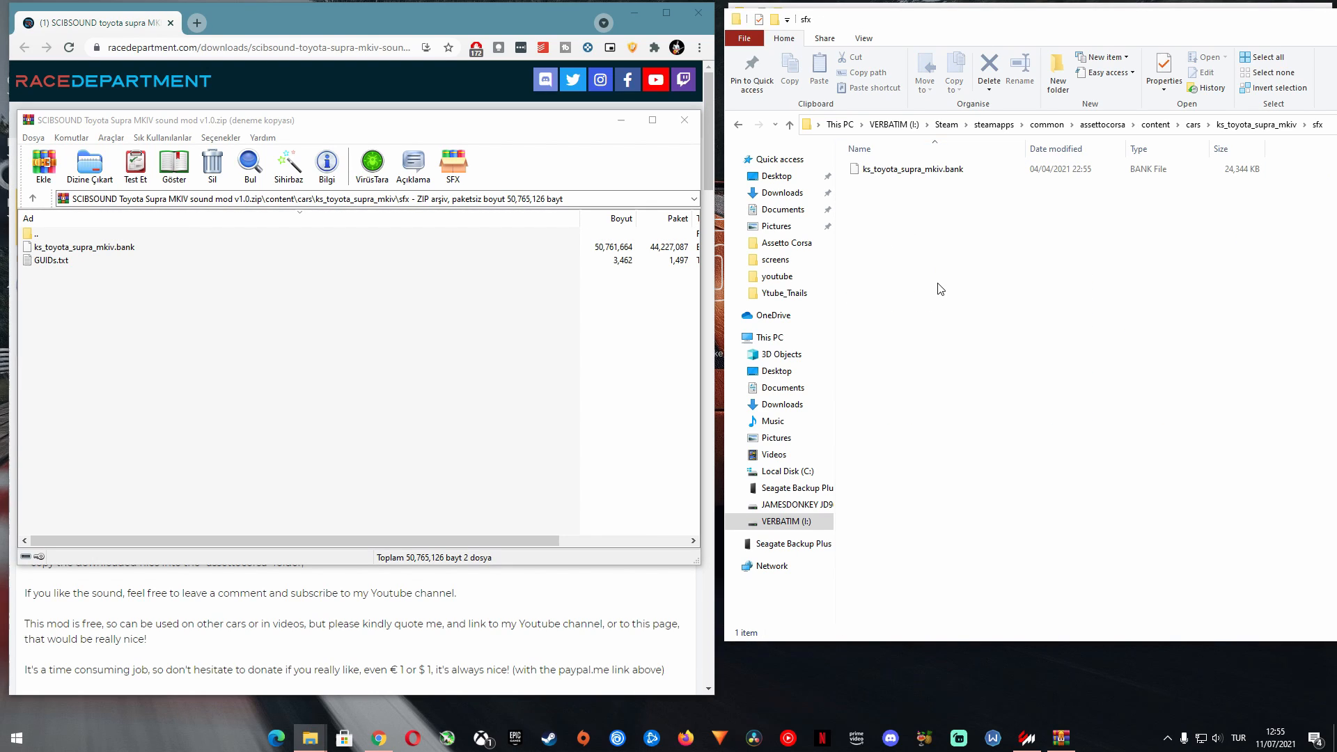
Create a 'Back-up' folder in sfx, copy ks_toyota_supra_mkiv.bank, and enter Back-up
right_click(940, 289)
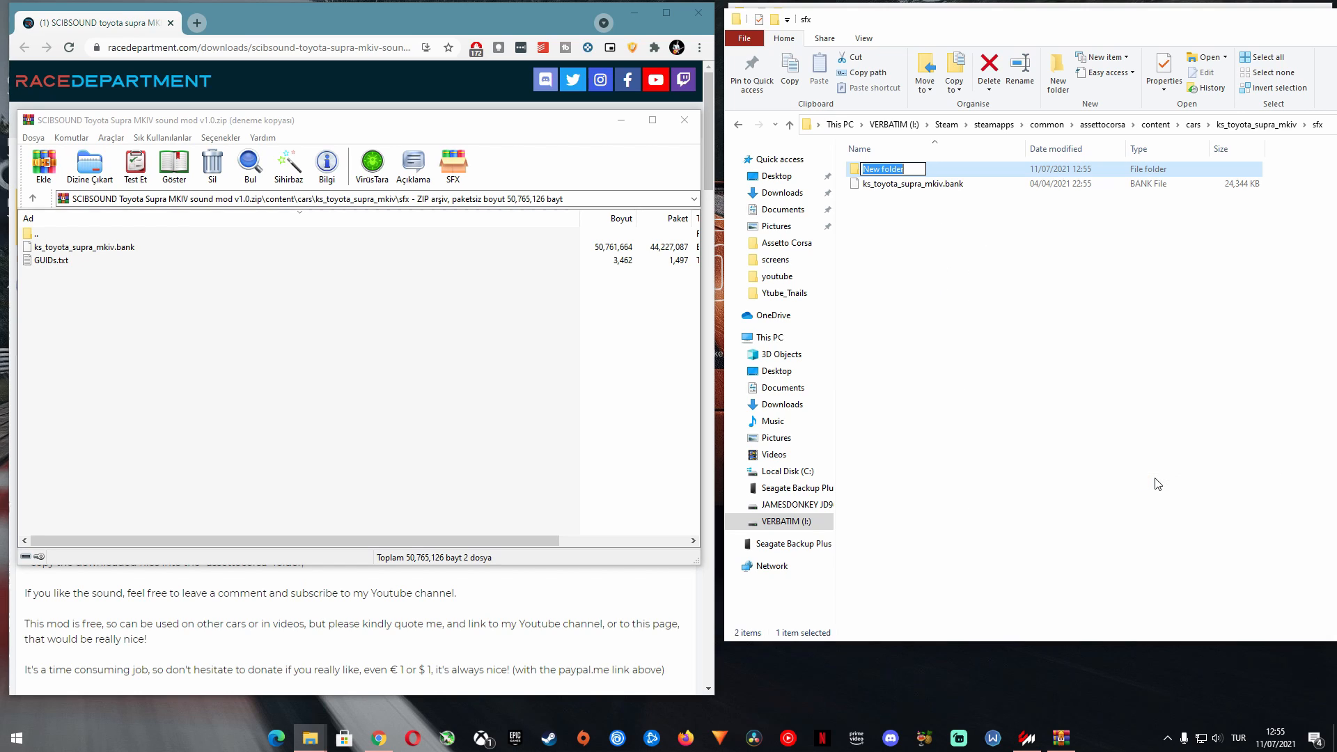
type("Back")
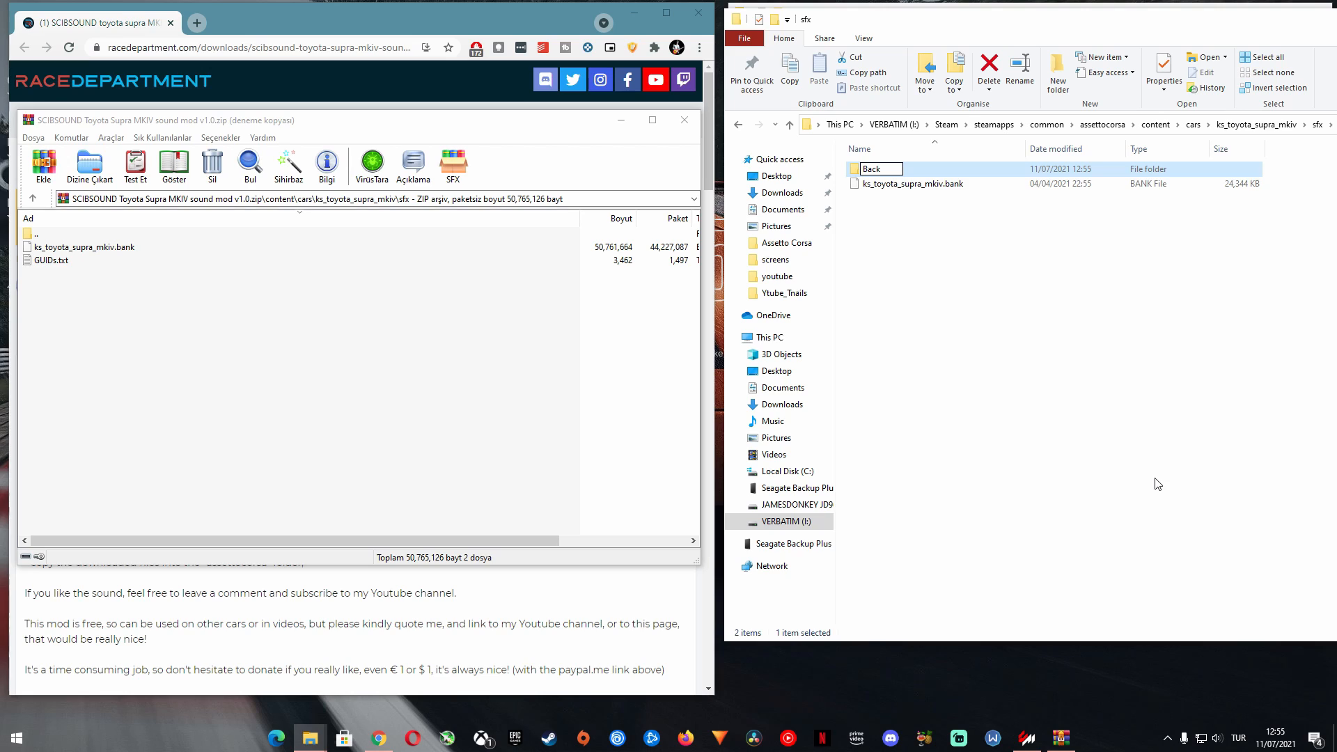
right_click(907, 184)
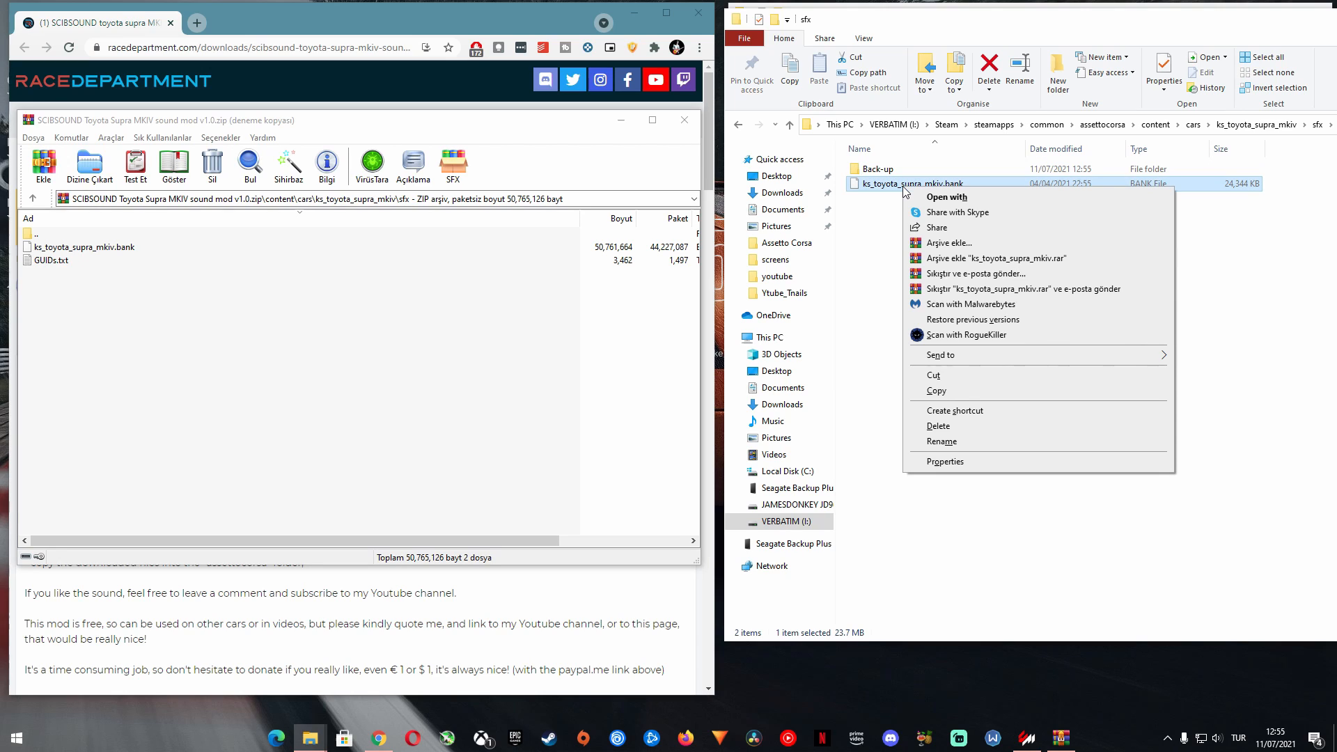
left_click(877, 169)
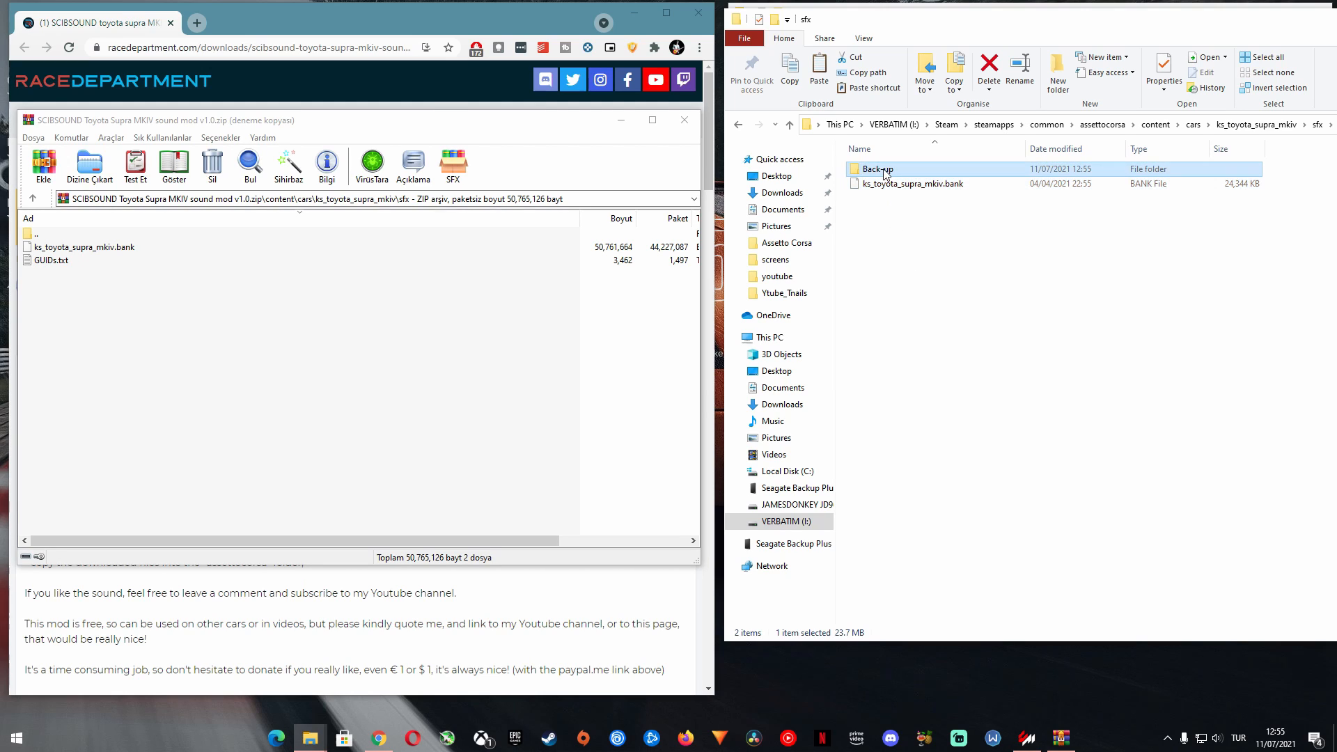
double_click(875, 168)
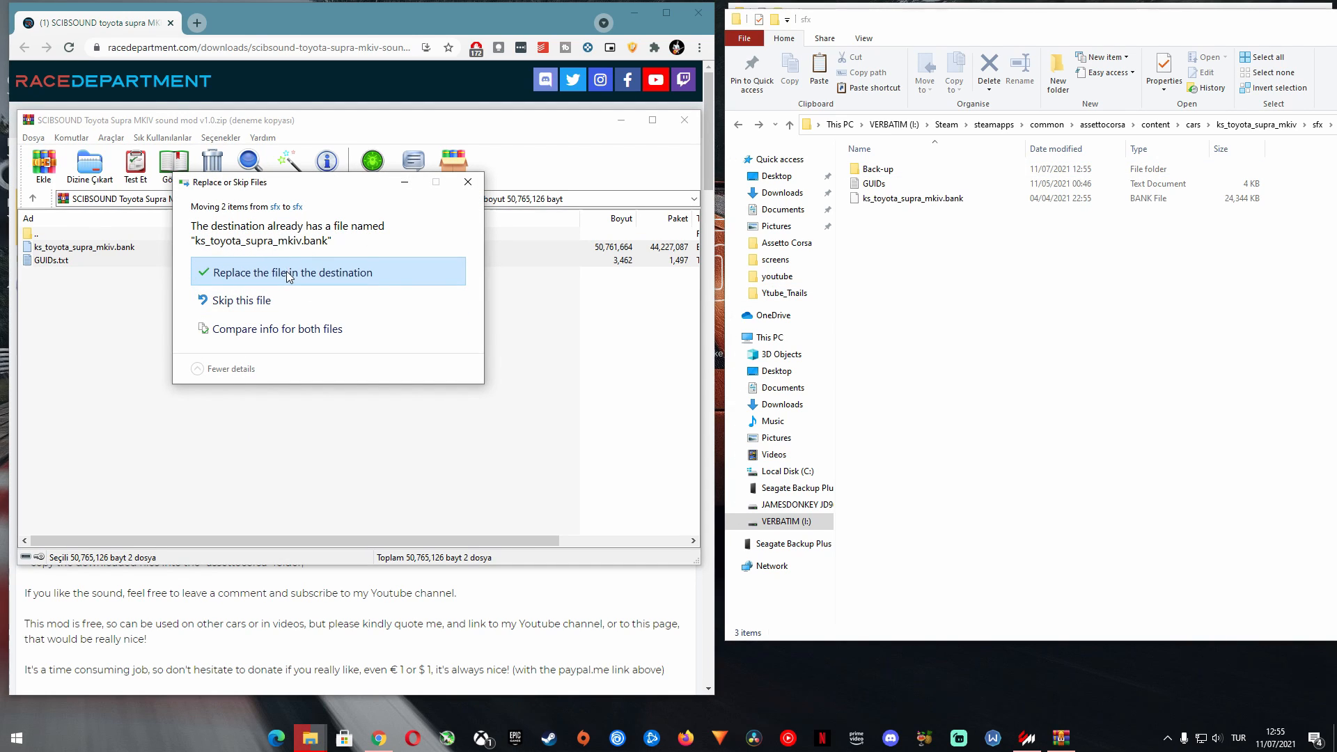
Replace the stock ks_toyota_supra_mkiv.bank with the mod's version
left_click(290, 272)
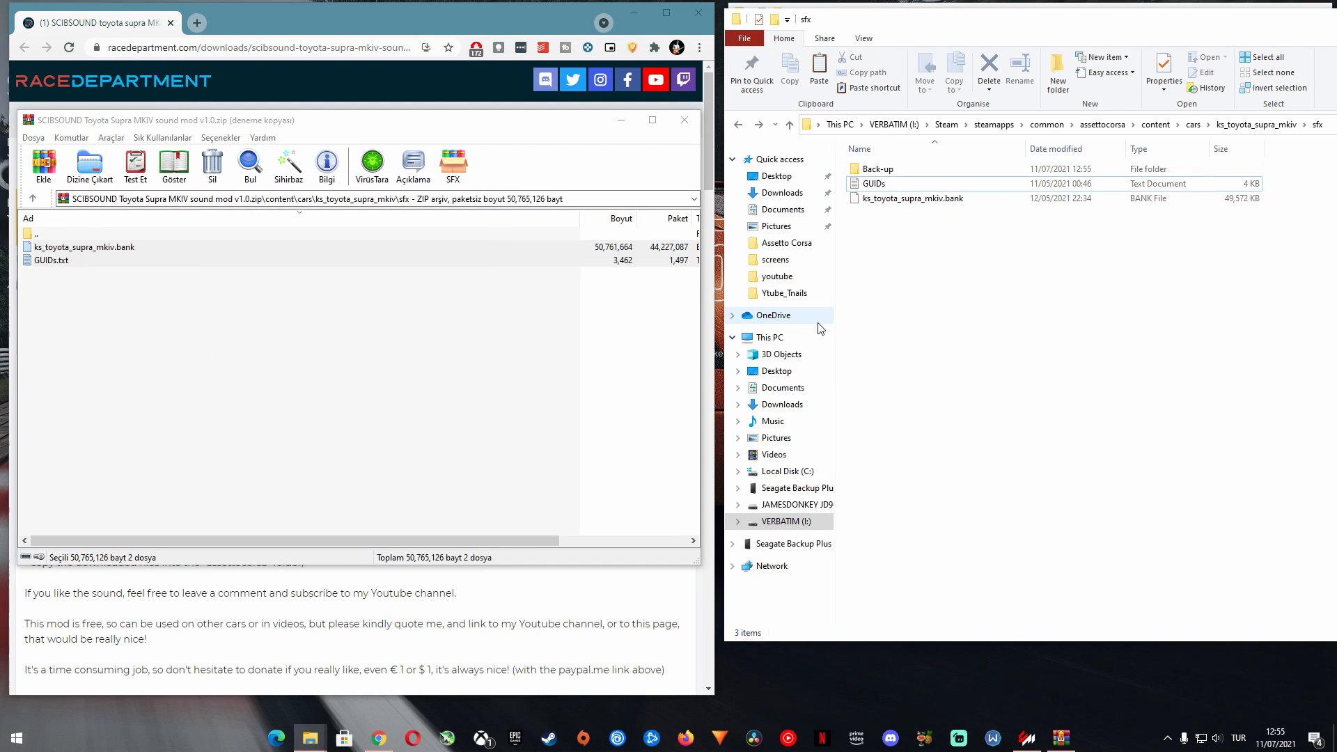